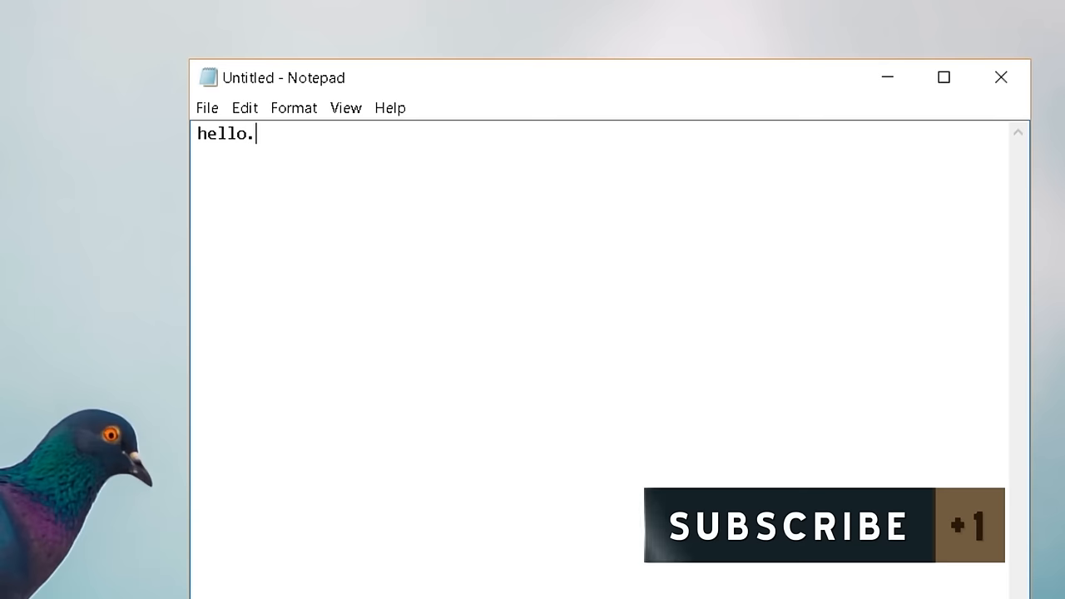
Finish the note greeting viewers and naming the topic: doubling your RAM/computer speed.
type(".viewer")
type("today i'm tell ab")
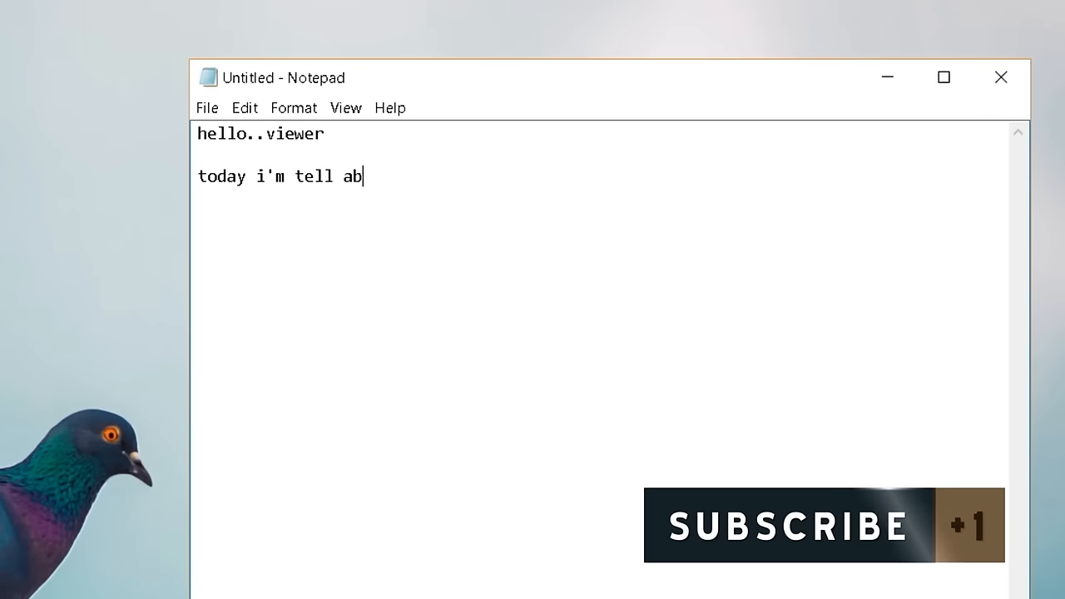
type("out double you")
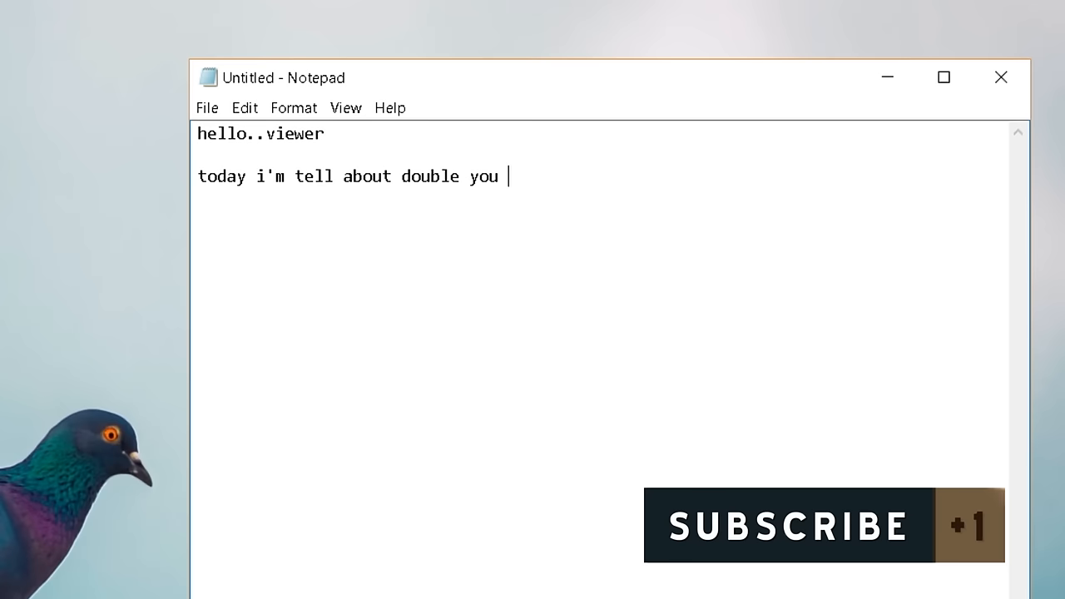
type("ram/c")
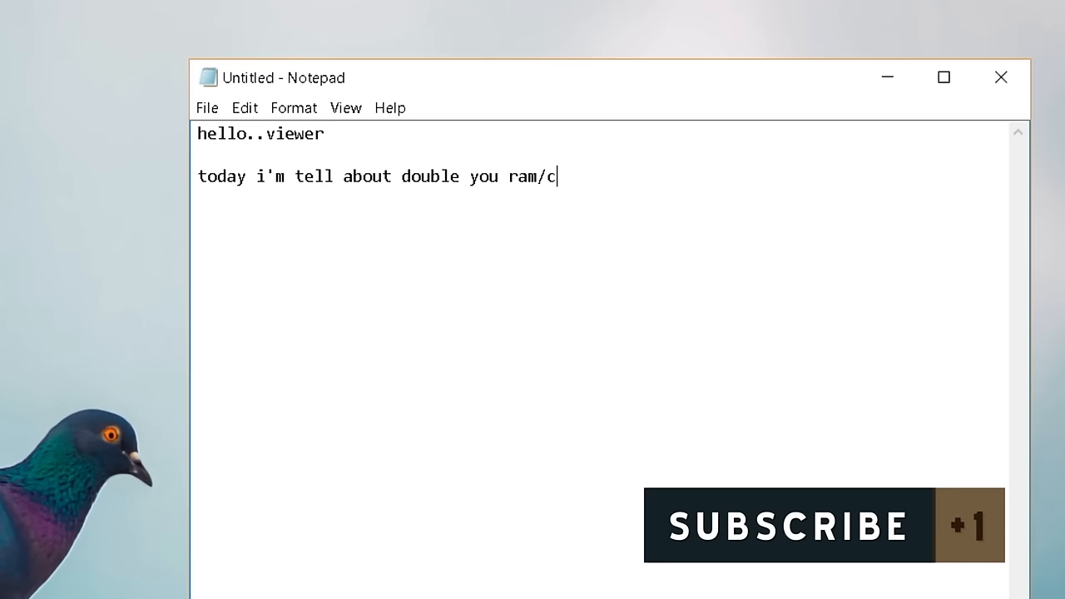
type("omputer speed")
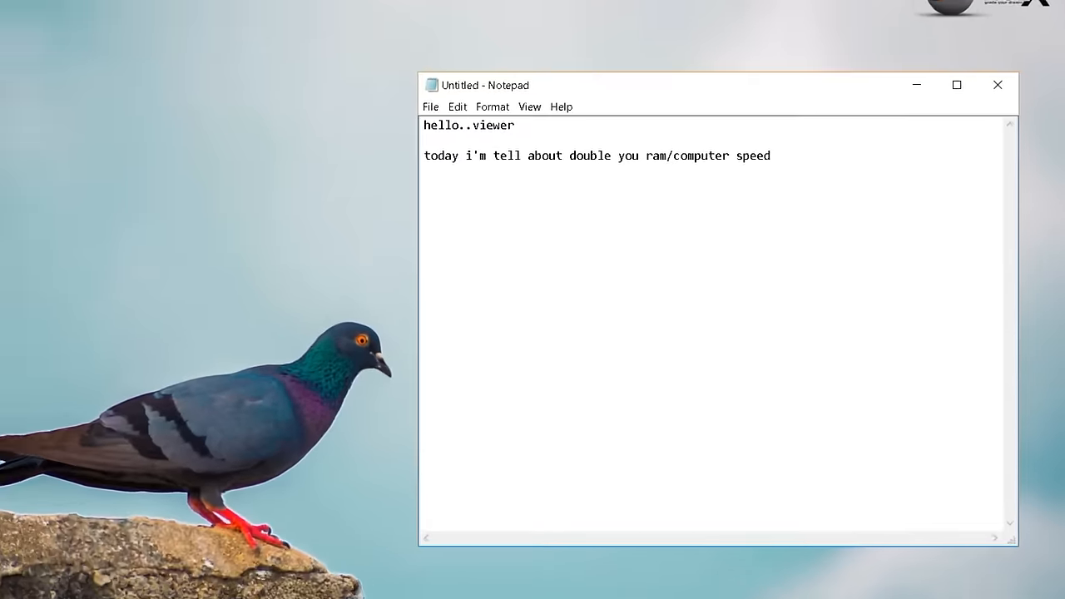
Bring up the System information page from the Start button's quick-link menu.
right_click(5, 591)
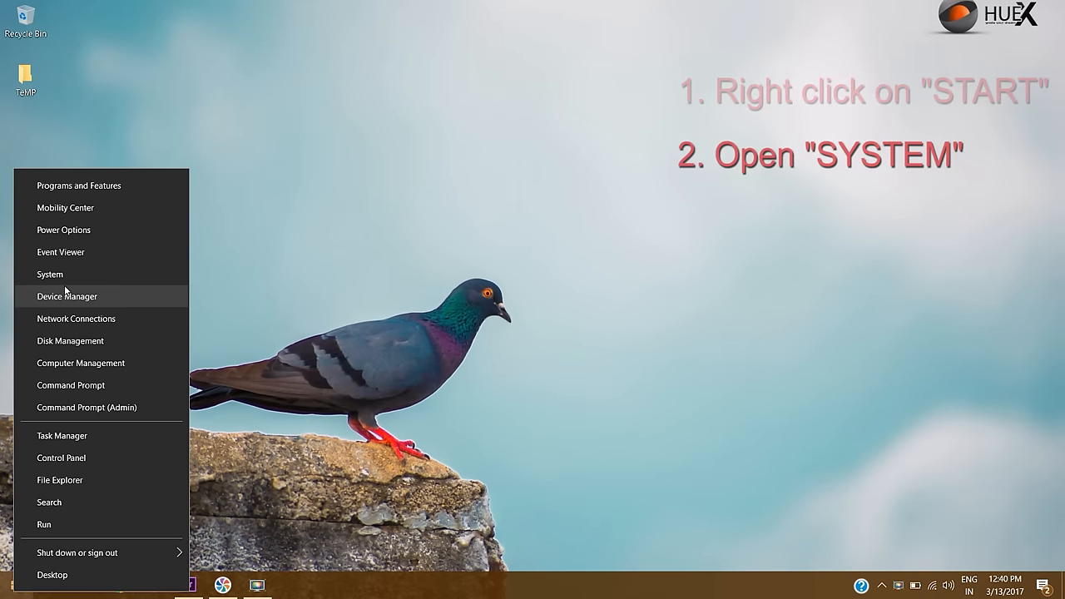
left_click(50, 273)
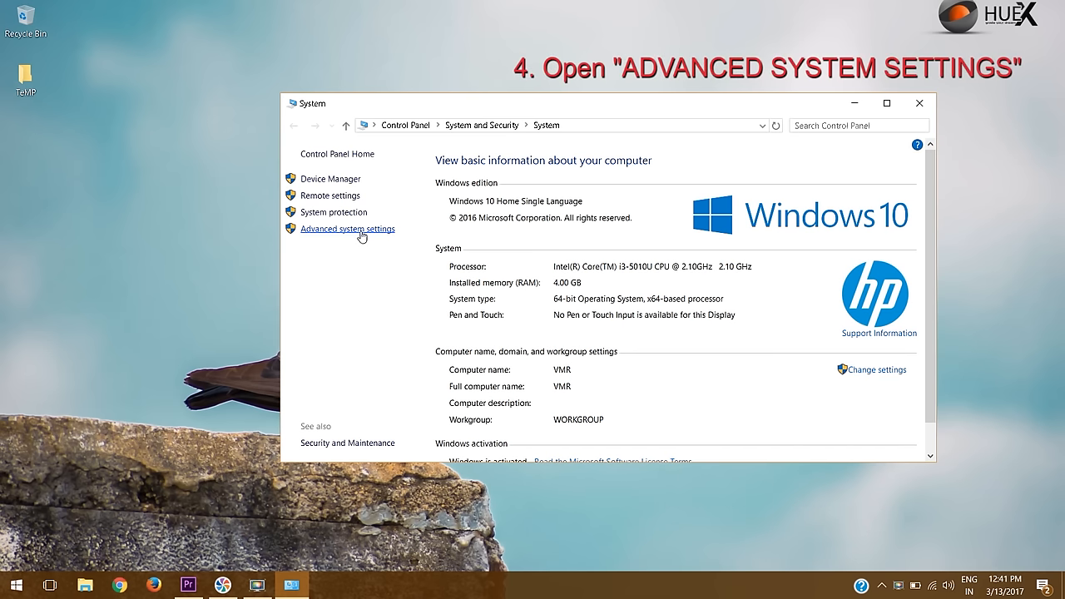
Reach the Virtual Memory settings via Advanced system settings and Performance's Advanced options.
left_click(346, 230)
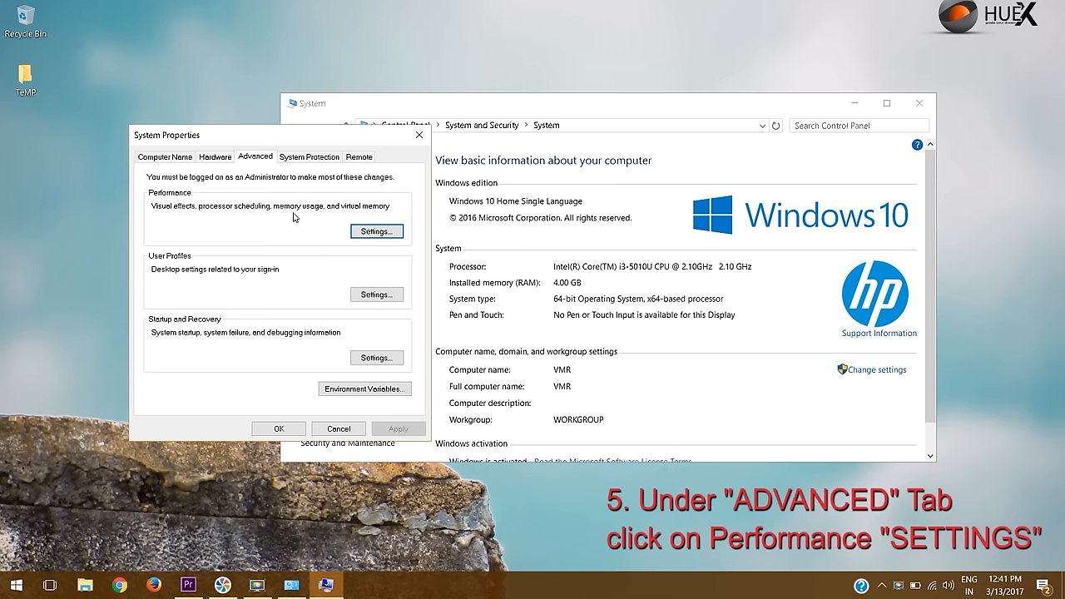
mouse_move(266, 163)
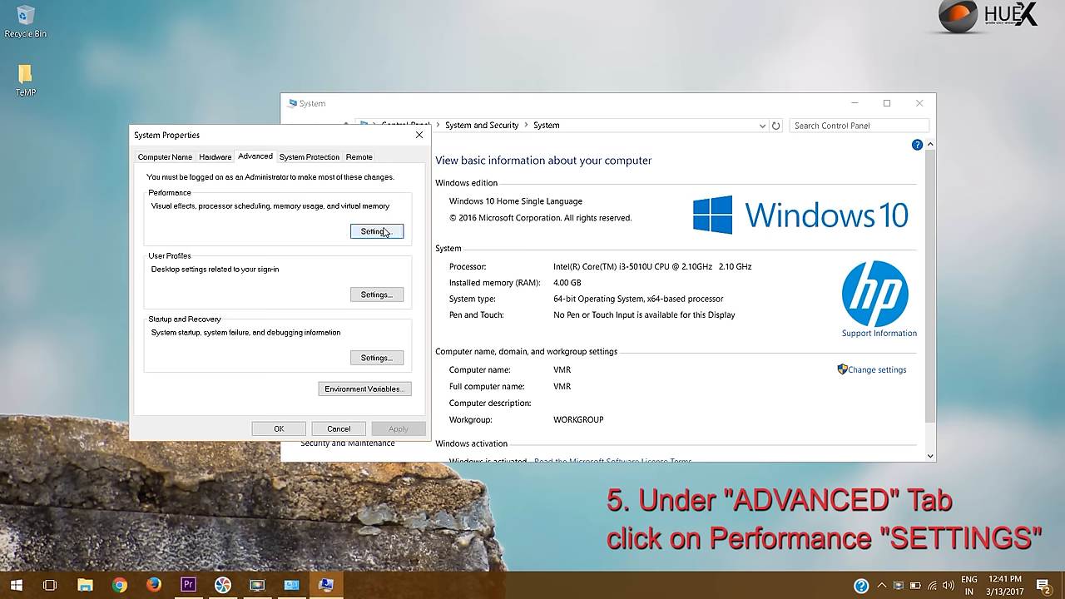
left_click(376, 231)
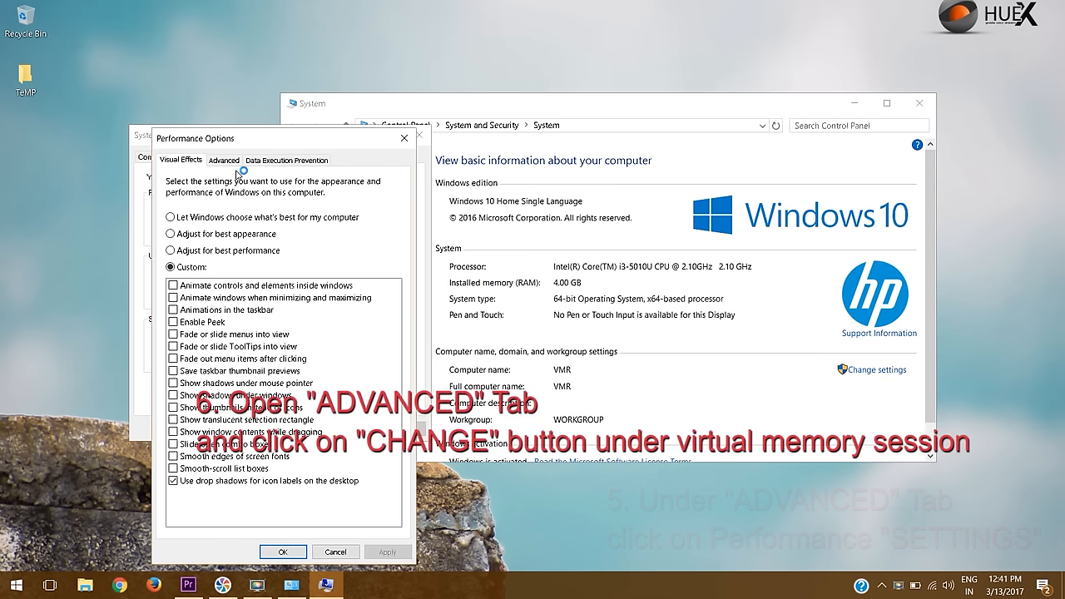
left_click(223, 160)
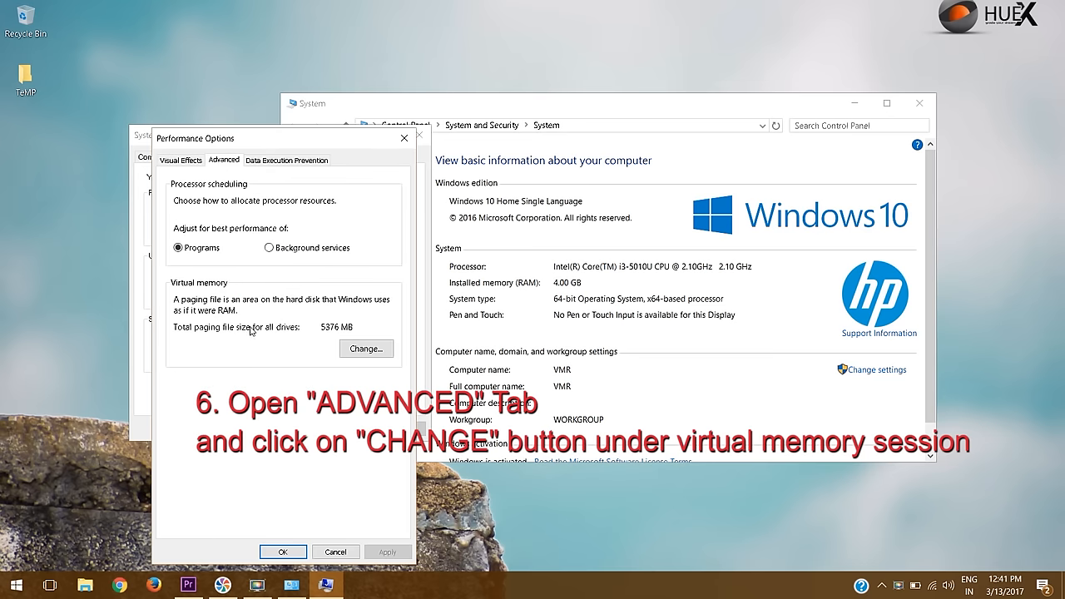
left_click(366, 347)
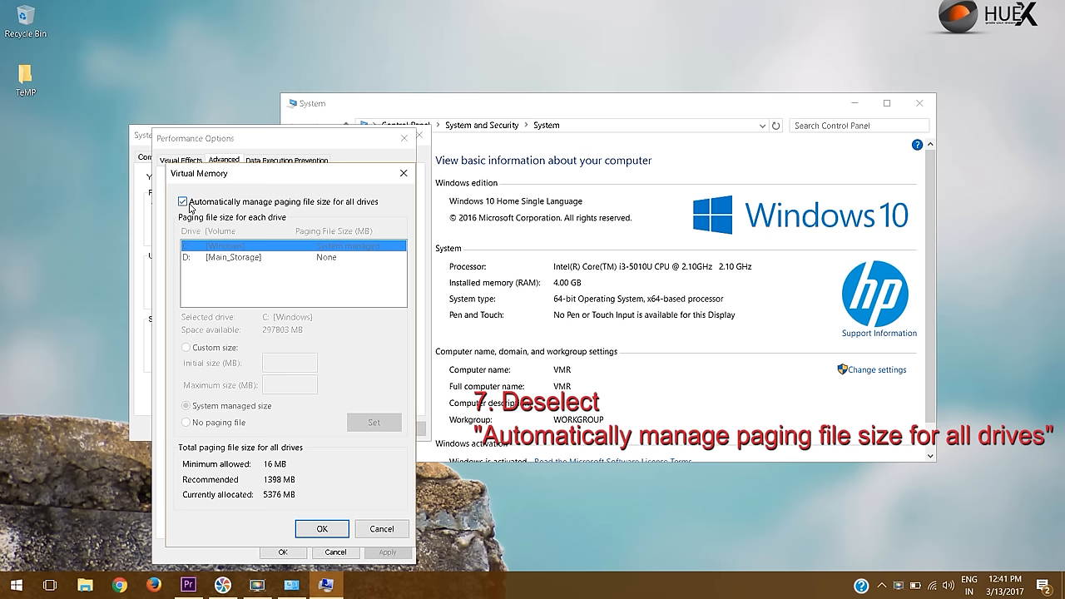
Turn off automatic paging file management and choose a custom paging file size.
left_click(183, 201)
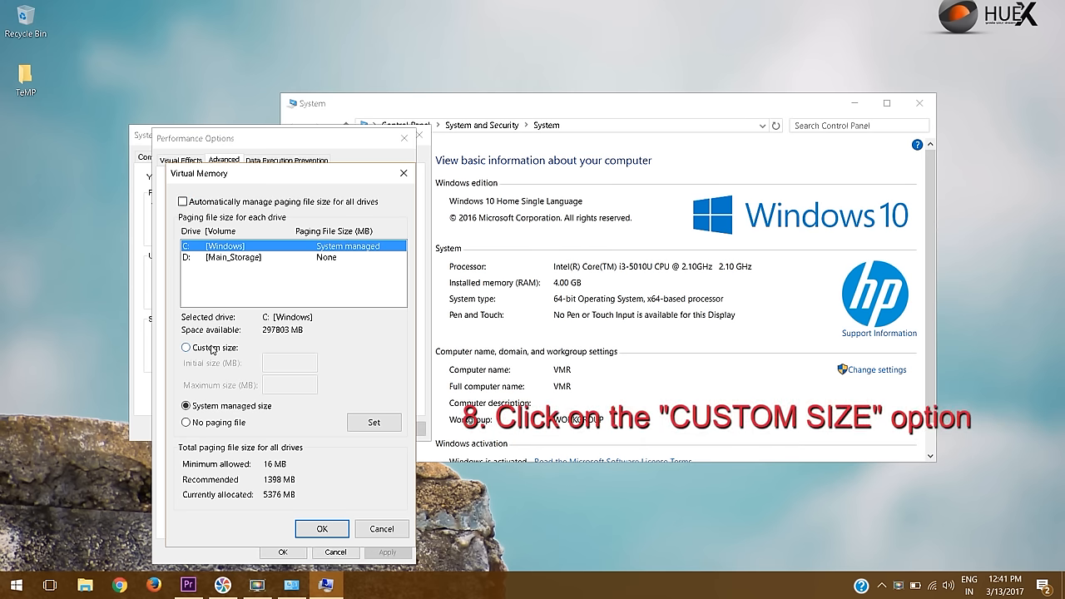
left_click(183, 347)
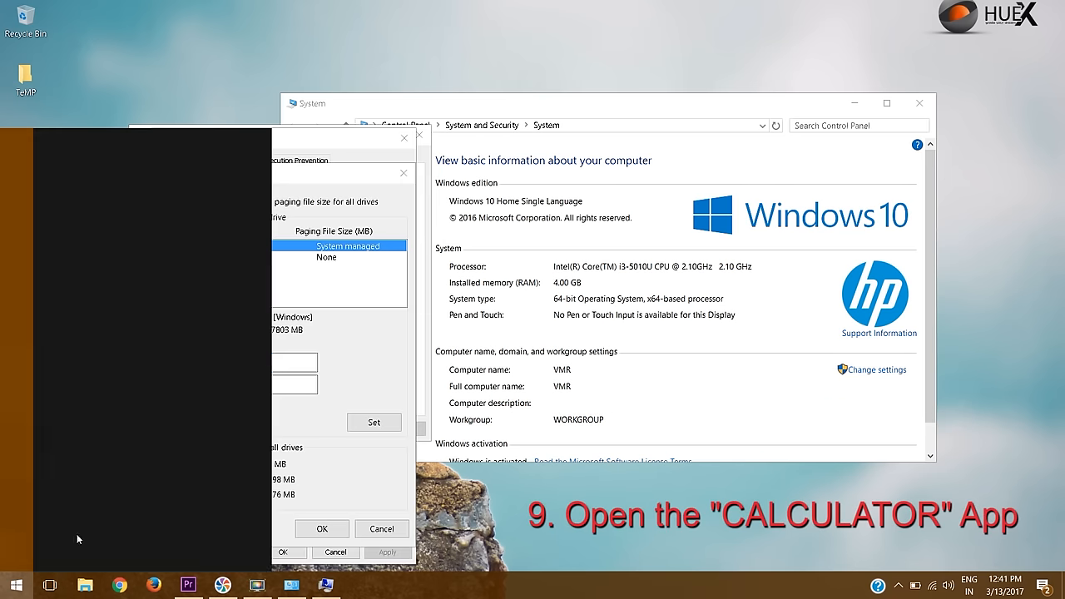
Launch Calculator and compute 4 × 1024 × 1.5 to get 6,144 MB.
type("calculator")
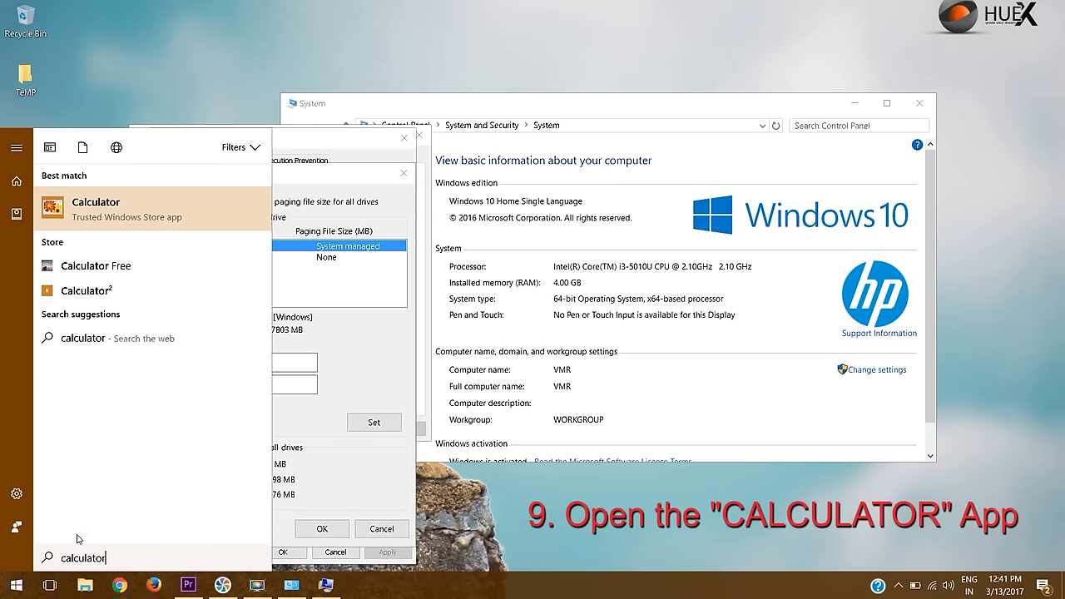
mouse_move(120, 225)
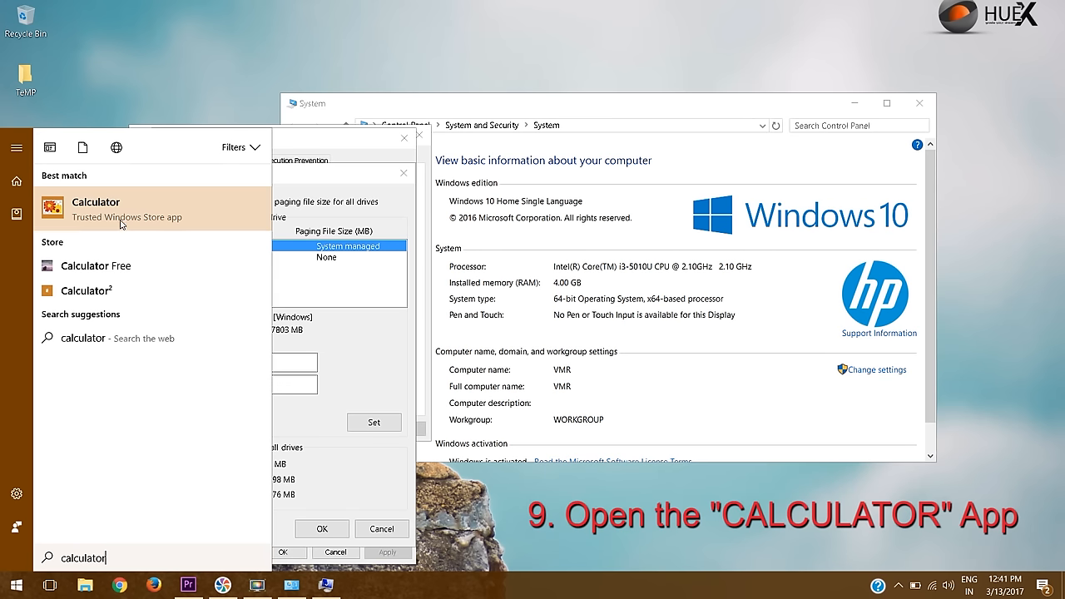
left_click(97, 203)
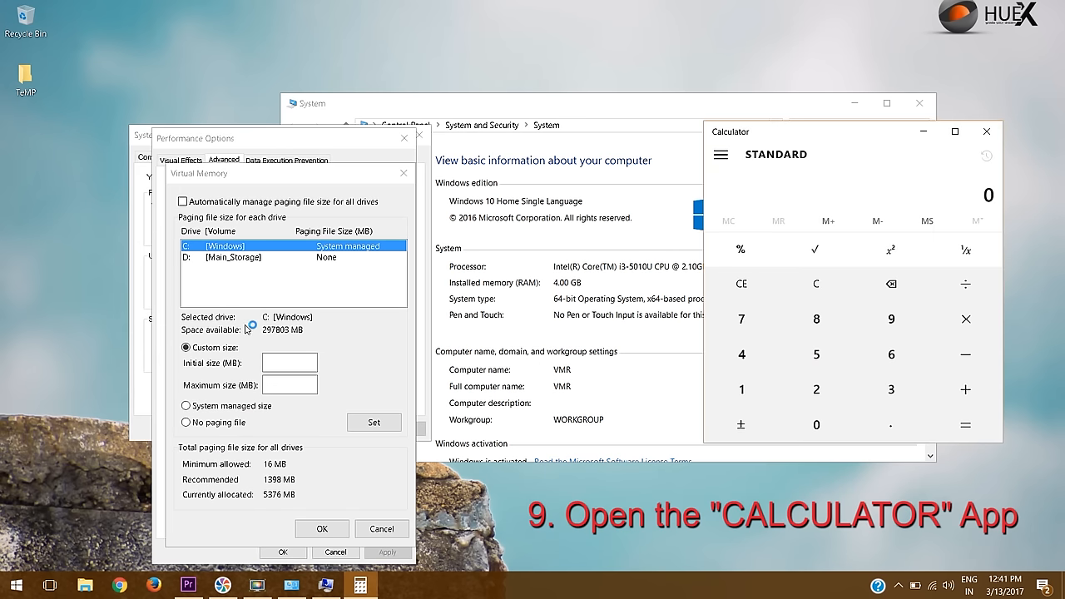
mouse_move(545, 336)
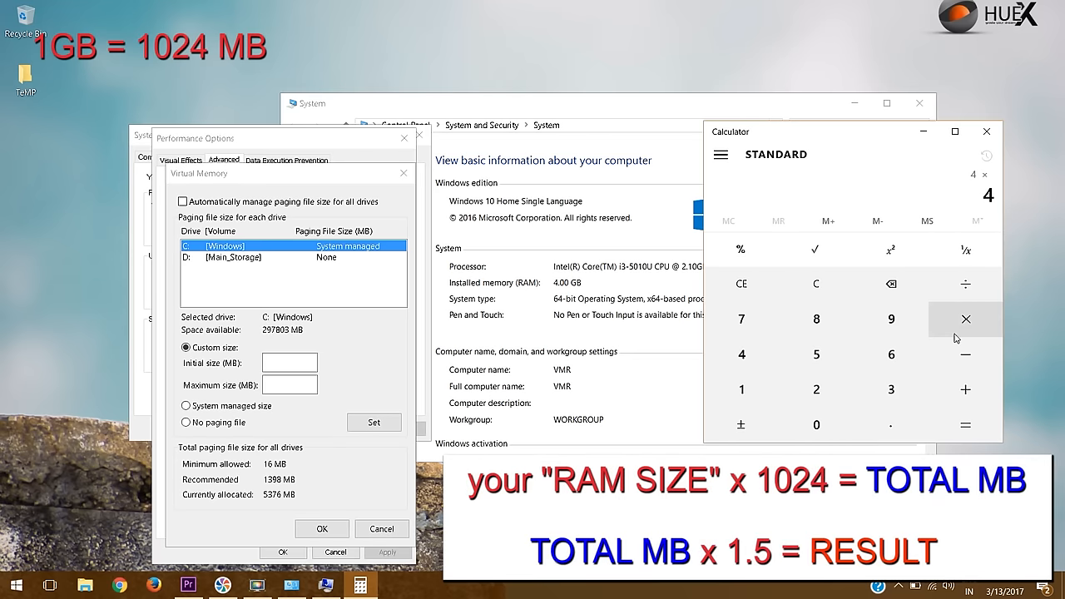
left_click(815, 389)
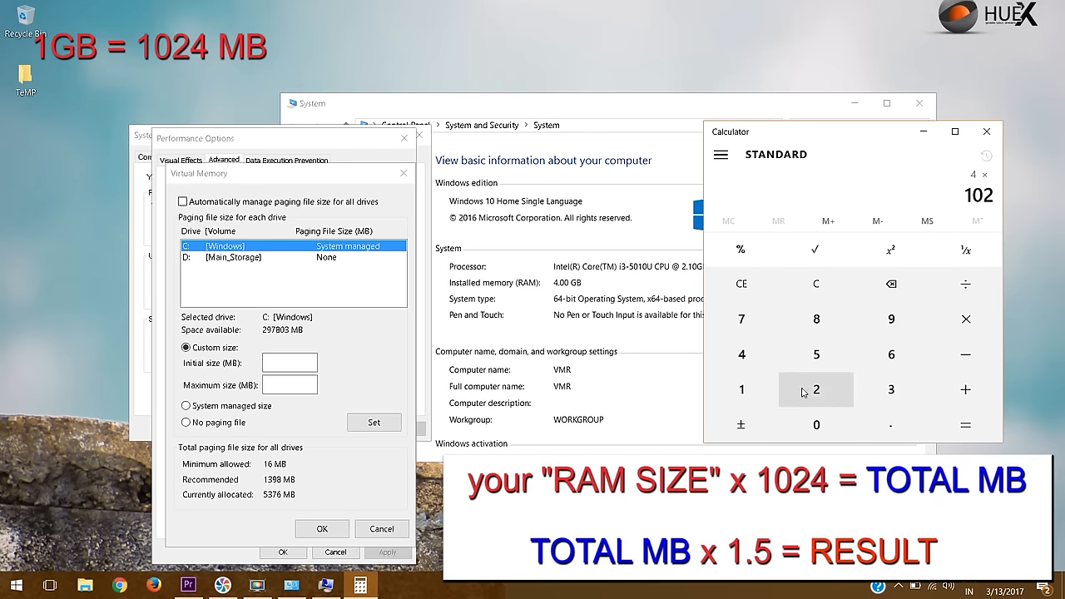
left_click(971, 425)
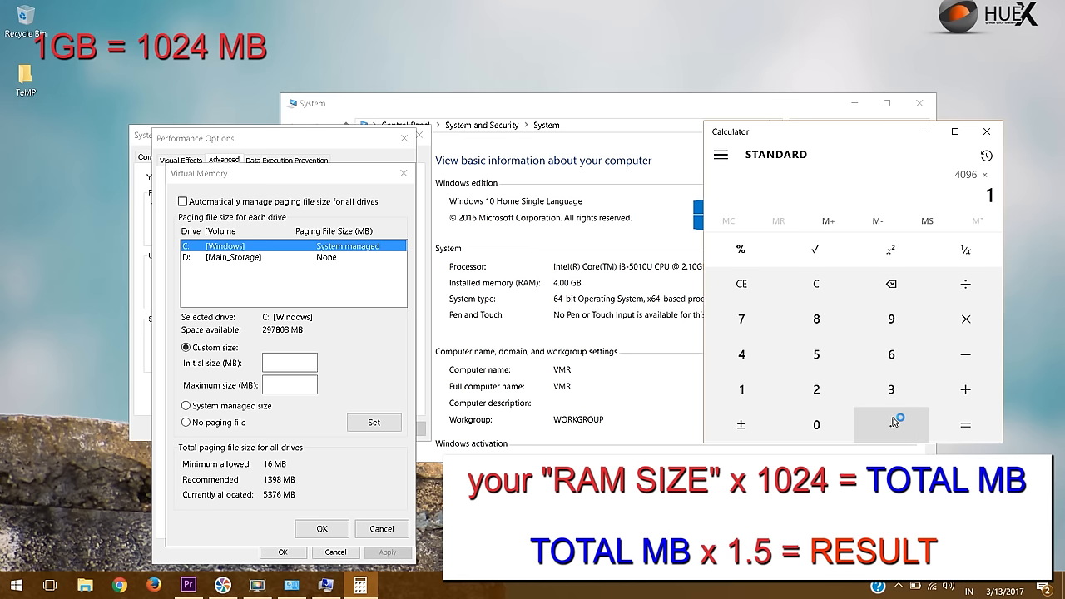
left_click(965, 424)
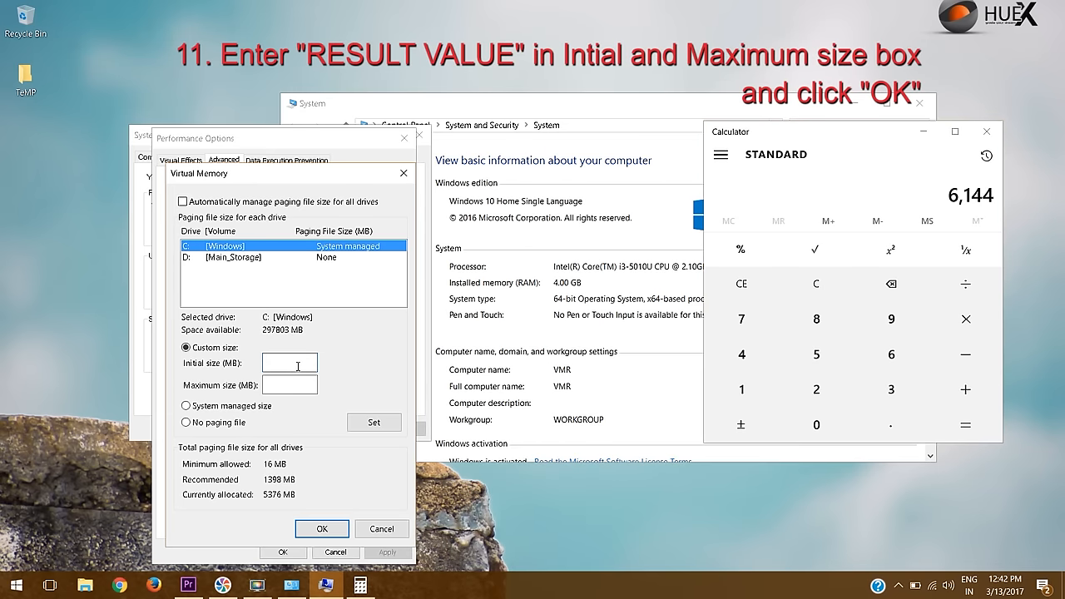
Enter 6144 MB as both the initial and maximum paging file size for drive C.
type("61")
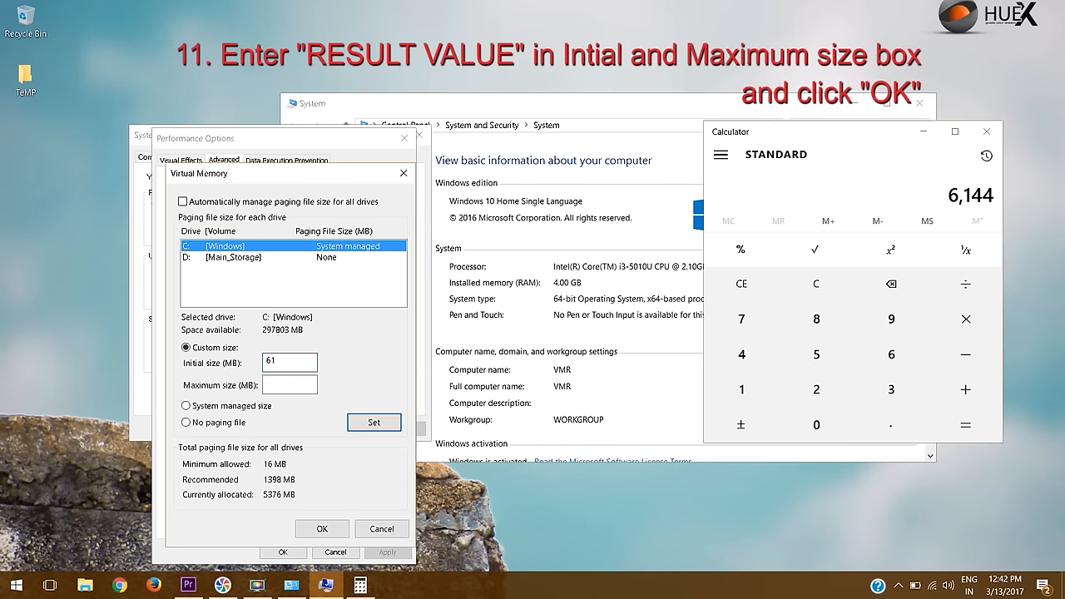
type("6144")
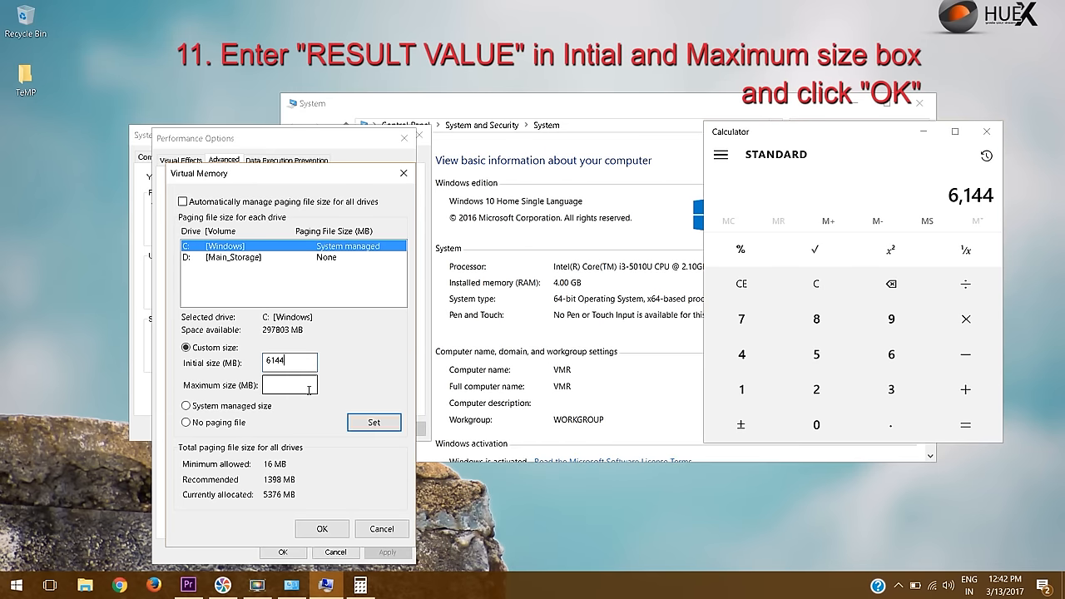
type("6")
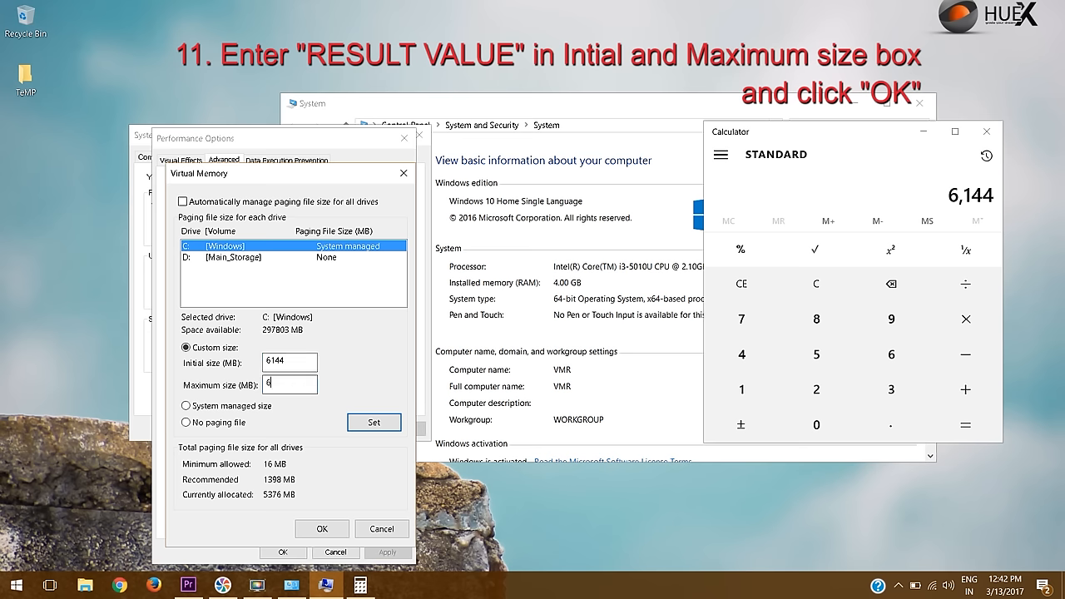
type("144")
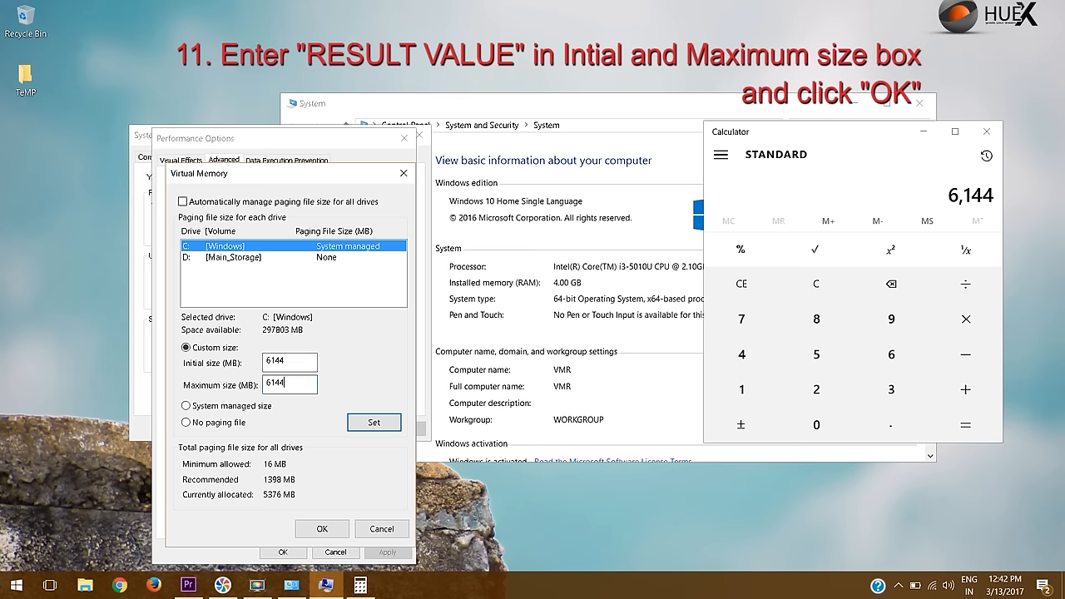
mouse_move(306, 429)
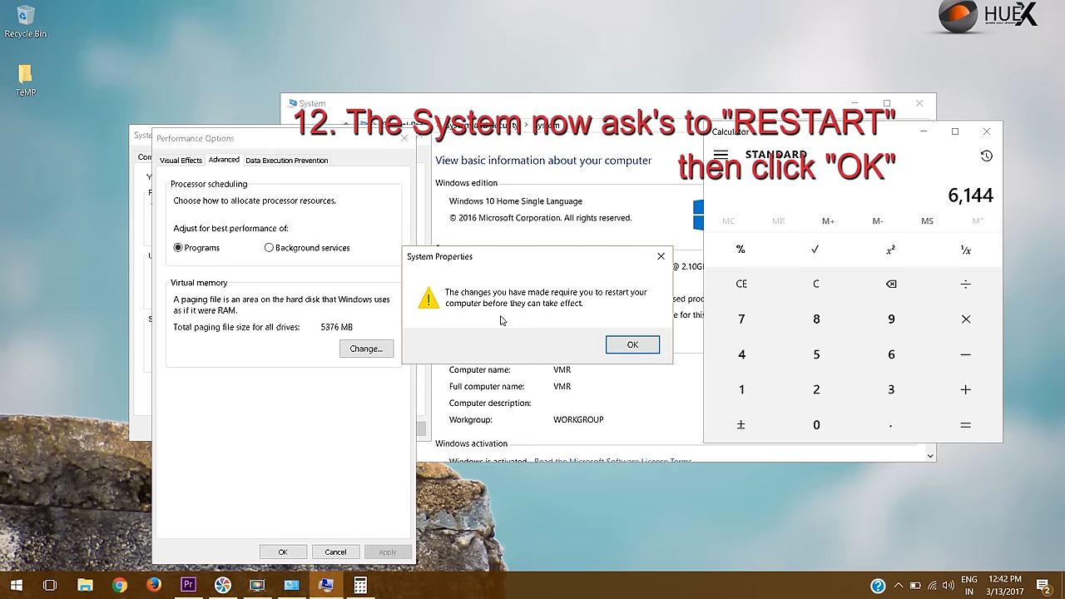
mouse_move(539, 321)
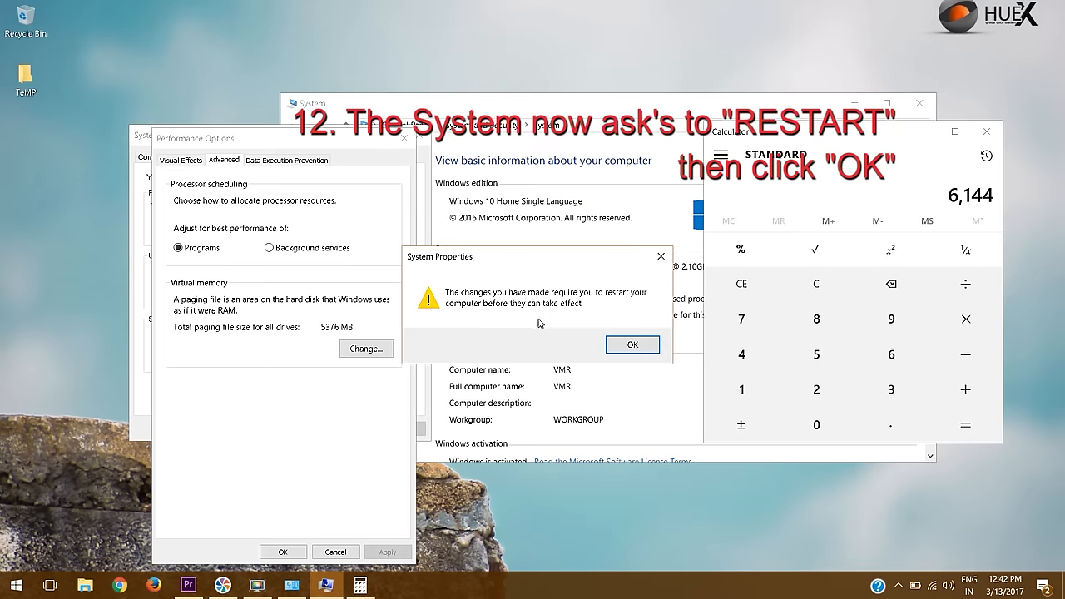